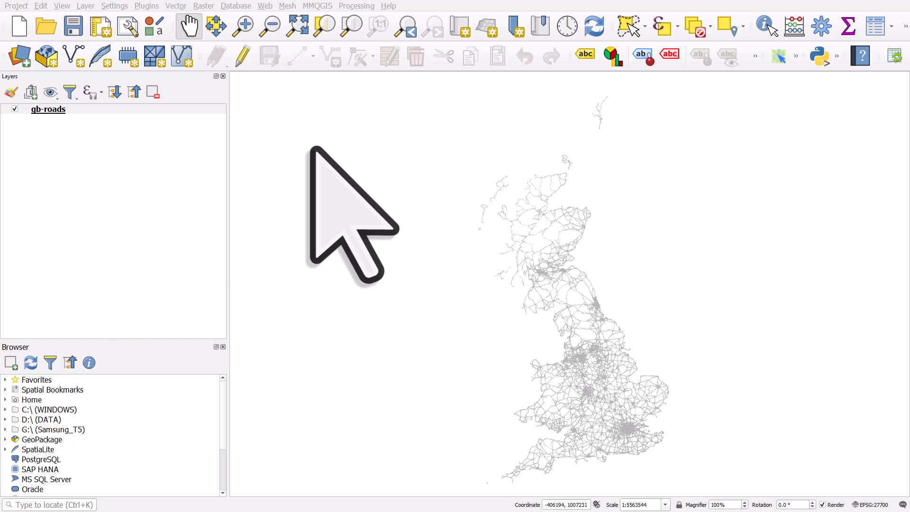
Select the gb-roads layer in the Layers panel.
{"action": "left_click", "coordinate": [48, 109]}
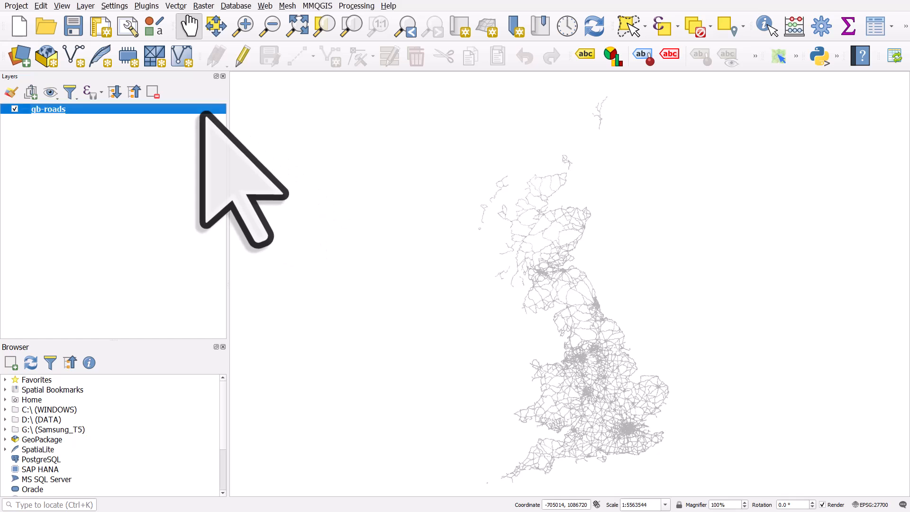
{"action": "mouse_move", "coordinate": [875, 23]}
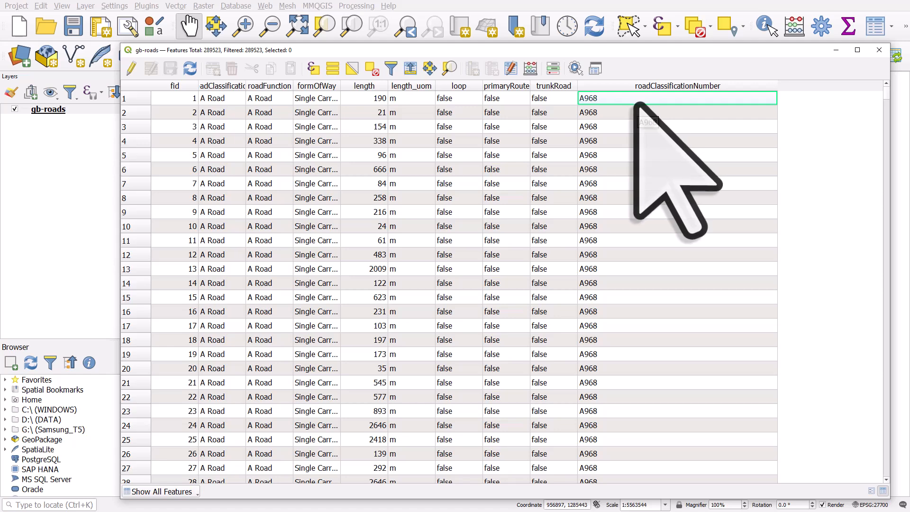
Check road numbers like A968 in roadClassificationNumber, then close the attribute table.
{"action": "left_click", "coordinate": [676, 226]}
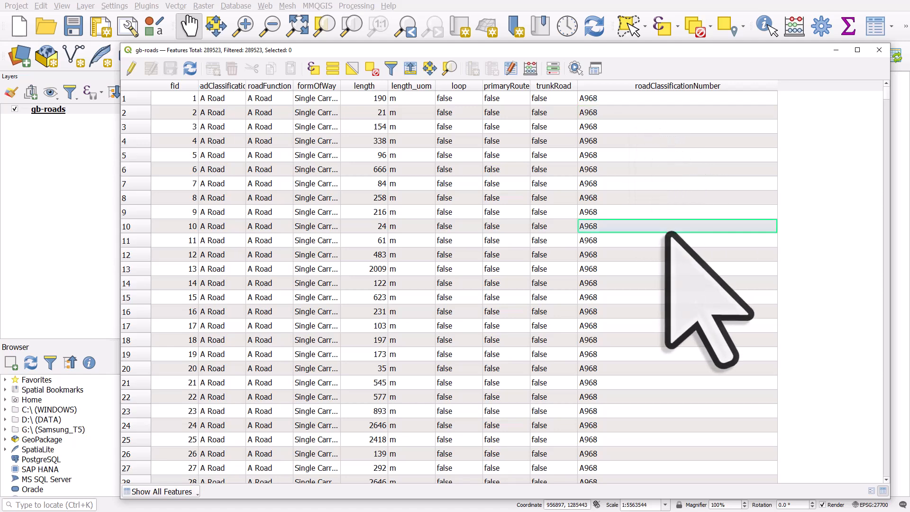
{"action": "left_click", "coordinate": [676, 241]}
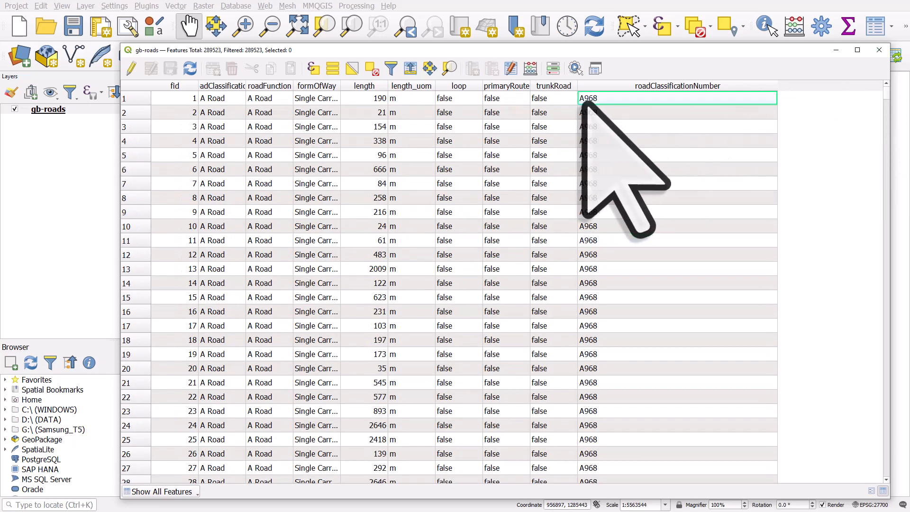
{"action": "left_click", "coordinate": [676, 155]}
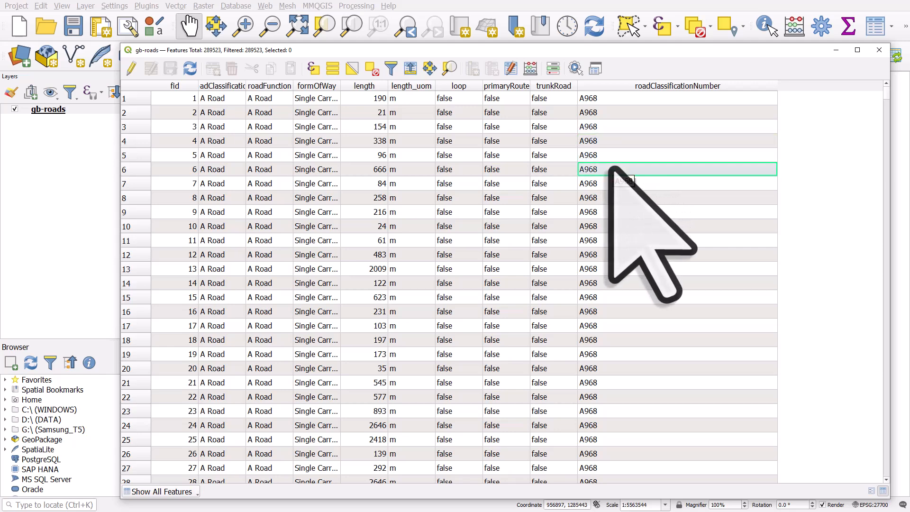
{"action": "mouse_move", "coordinate": [879, 49]}
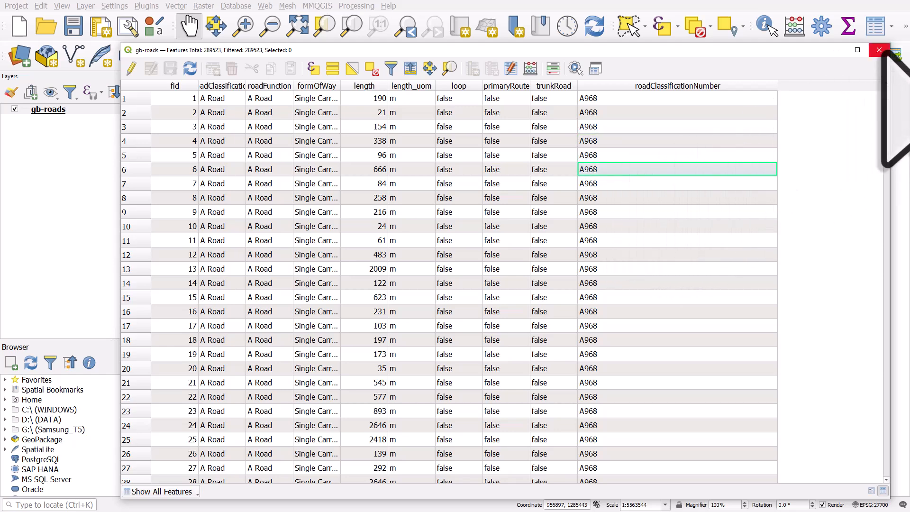
{"action": "left_click", "coordinate": [879, 50]}
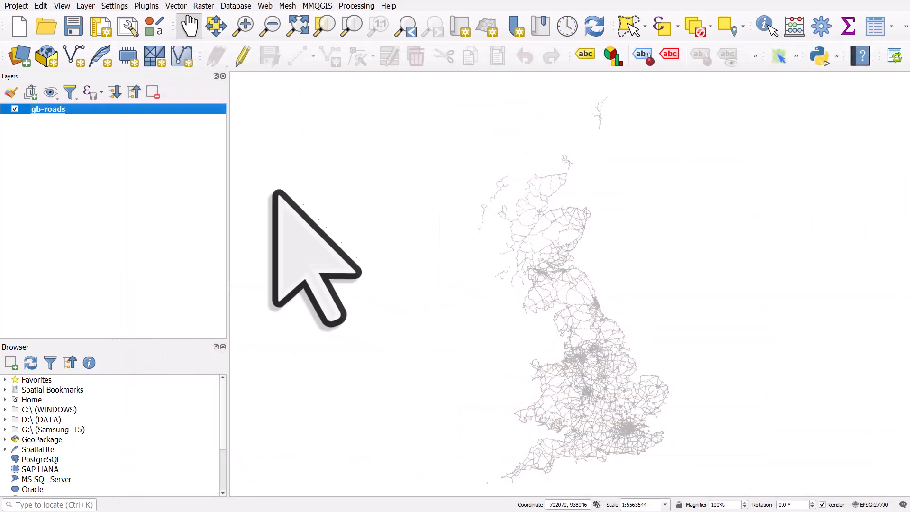
Change the gb-roads symbology type from Single Symbol to Categorized in Layer Properties.
{"action": "double_click", "coordinate": [48, 109]}
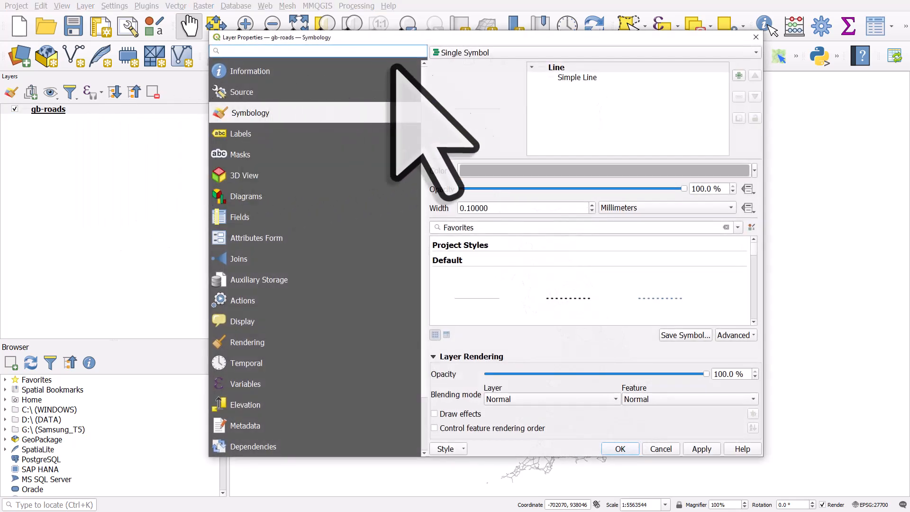
{"action": "left_click", "coordinate": [594, 52]}
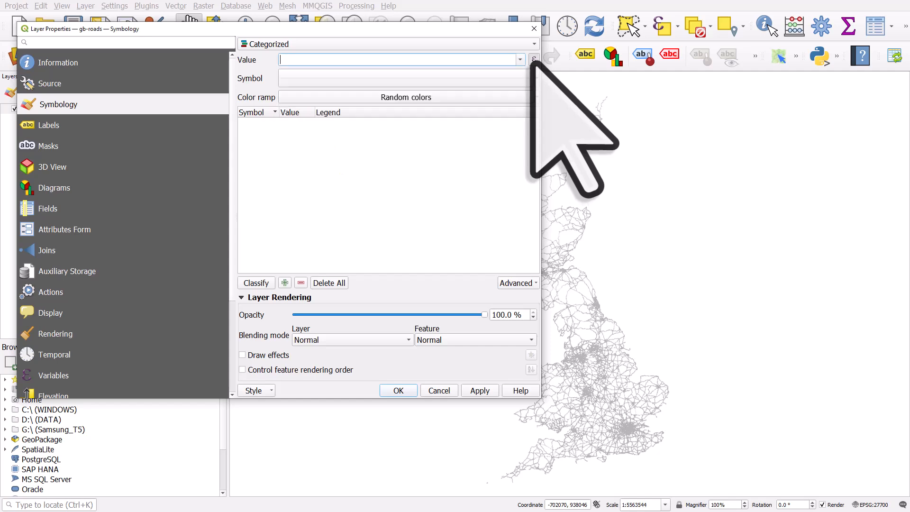
Start the expression "roadClassificationNumber" = and list all unique road number values.
{"action": "left_click", "coordinate": [533, 59]}
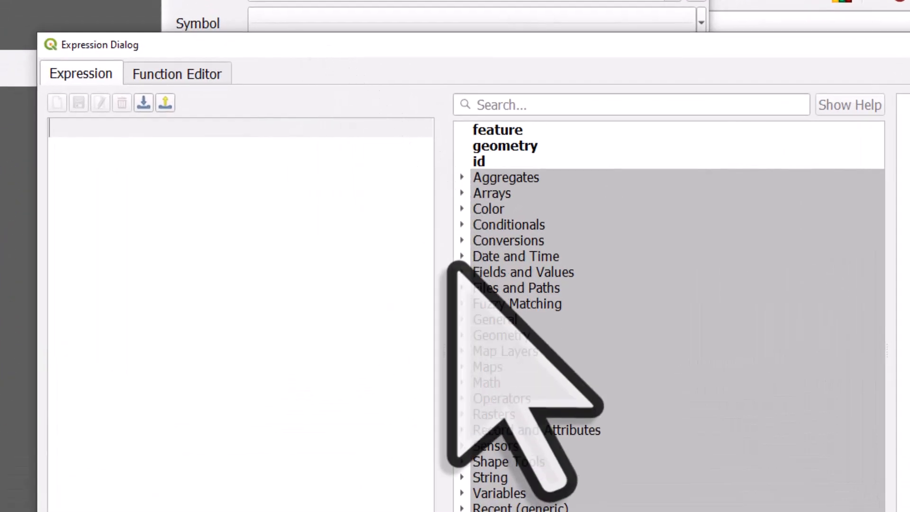
{"action": "left_click", "coordinate": [522, 272]}
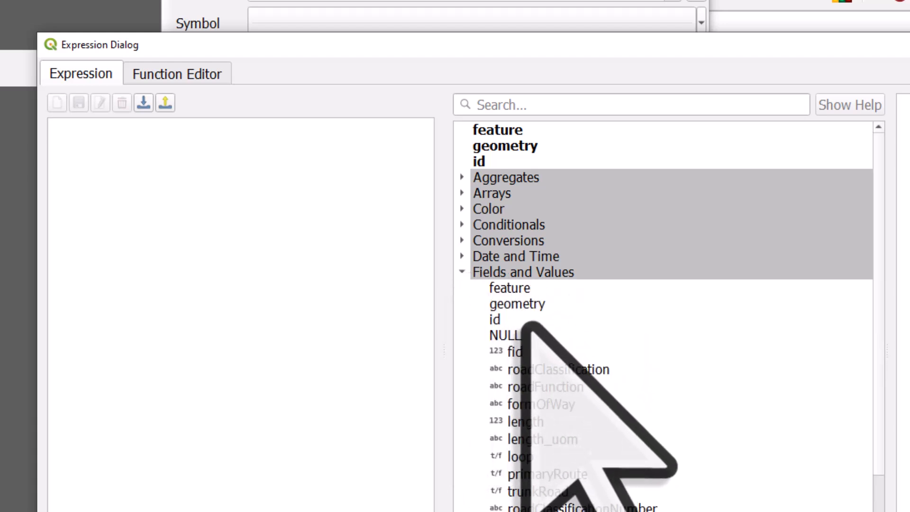
{"action": "left_click", "coordinate": [531, 465]}
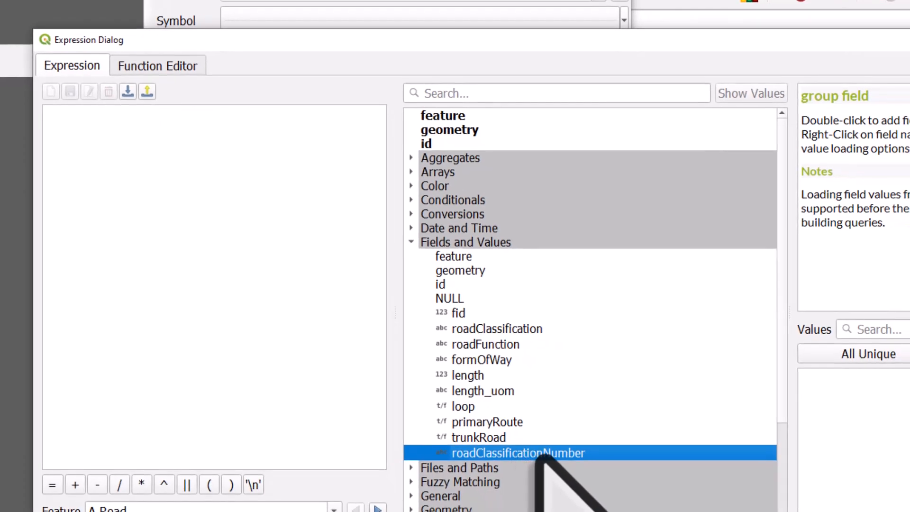
{"action": "double_click", "coordinate": [518, 452]}
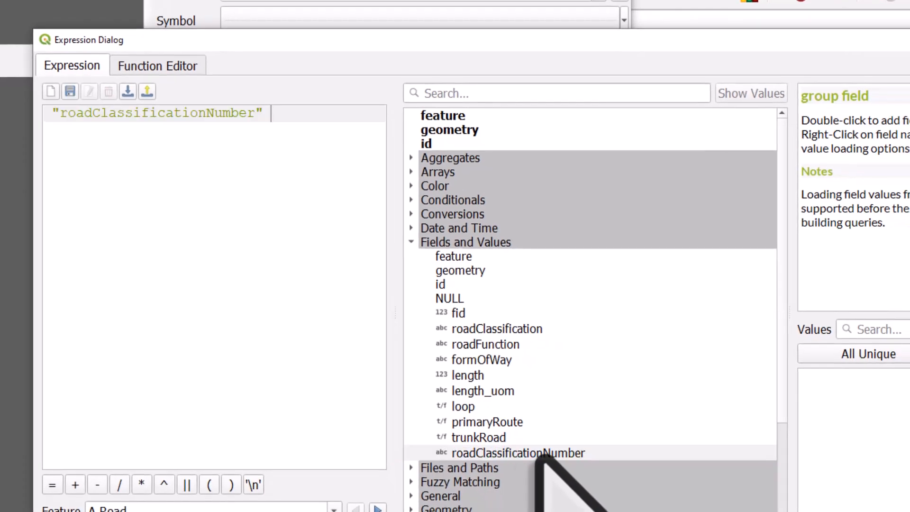
{"action": "left_click", "coordinate": [53, 484]}
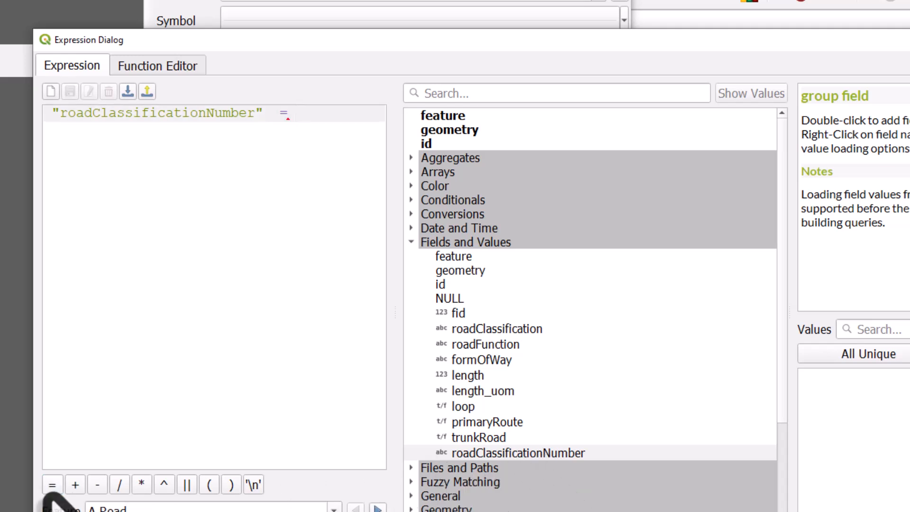
{"action": "left_click", "coordinate": [861, 354]}
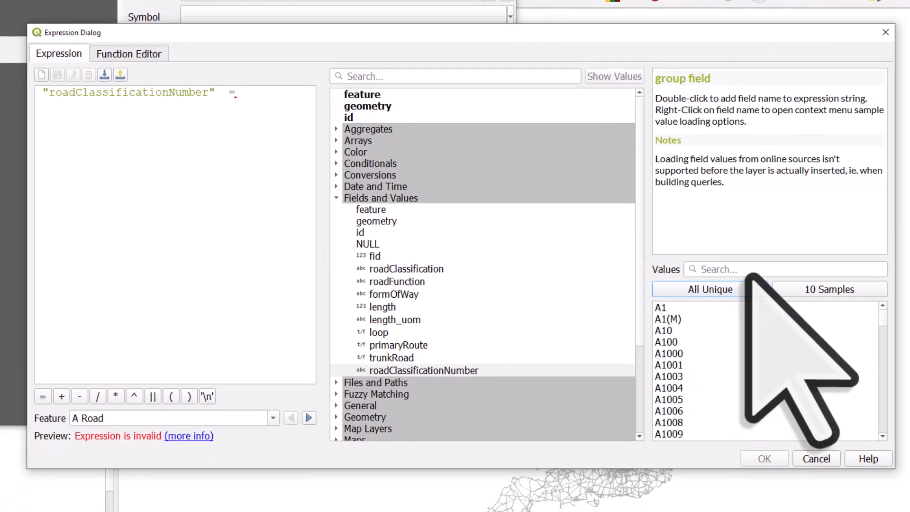
Search for m6 and complete the expression as "roadClassificationNumber" = 'M6'.
{"action": "type", "text": "m6"}
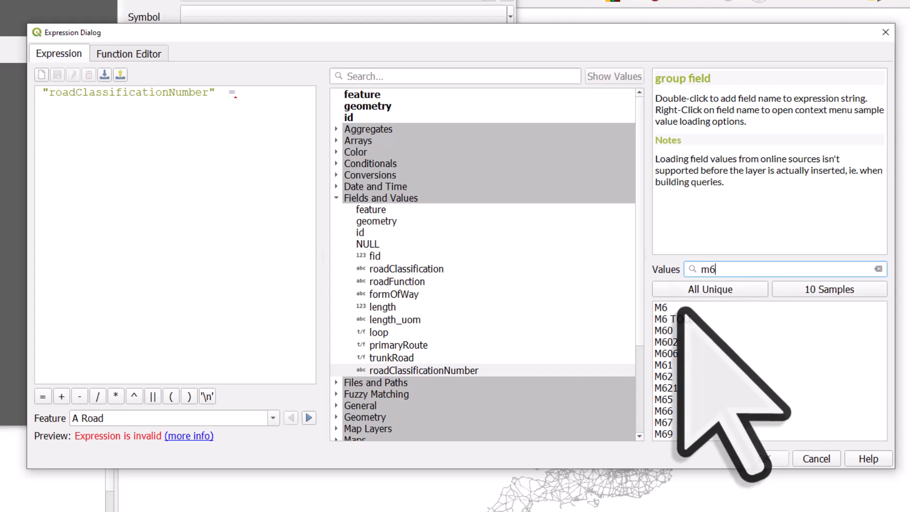
{"action": "left_click", "coordinate": [661, 307]}
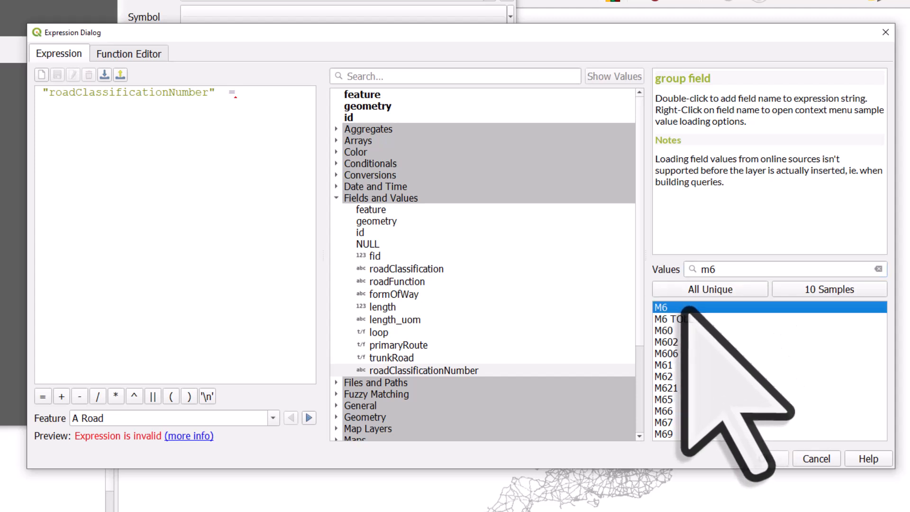
{"action": "double_click", "coordinate": [660, 307]}
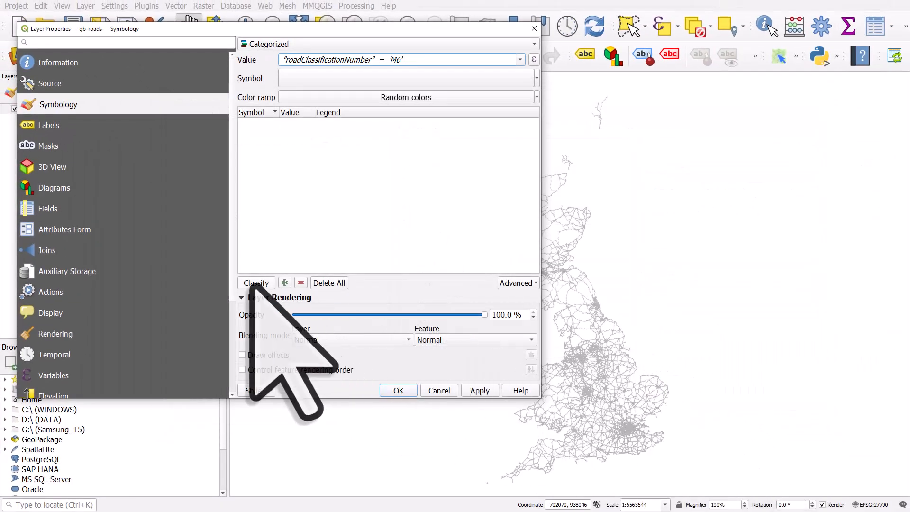
Classify into categories 0, 1 and all others, and colour category 1 red.
{"action": "left_click", "coordinate": [256, 282]}
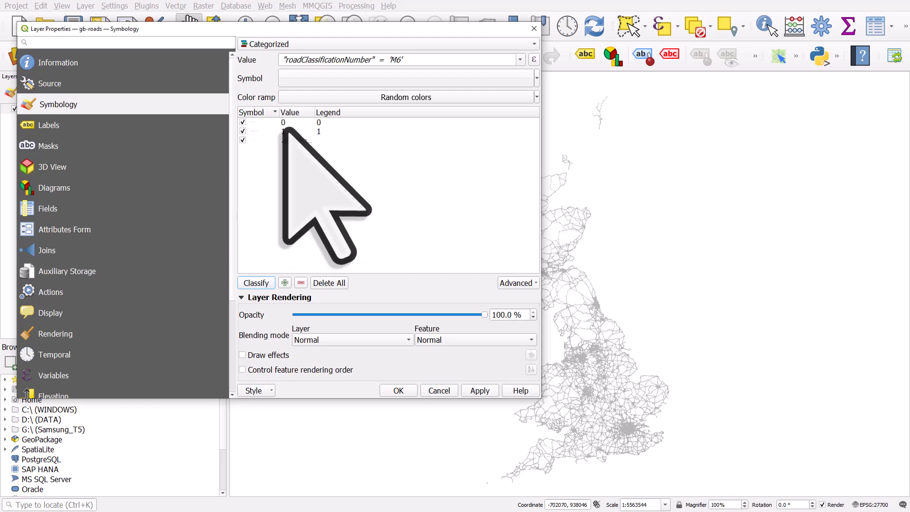
{"action": "left_click", "coordinate": [283, 122]}
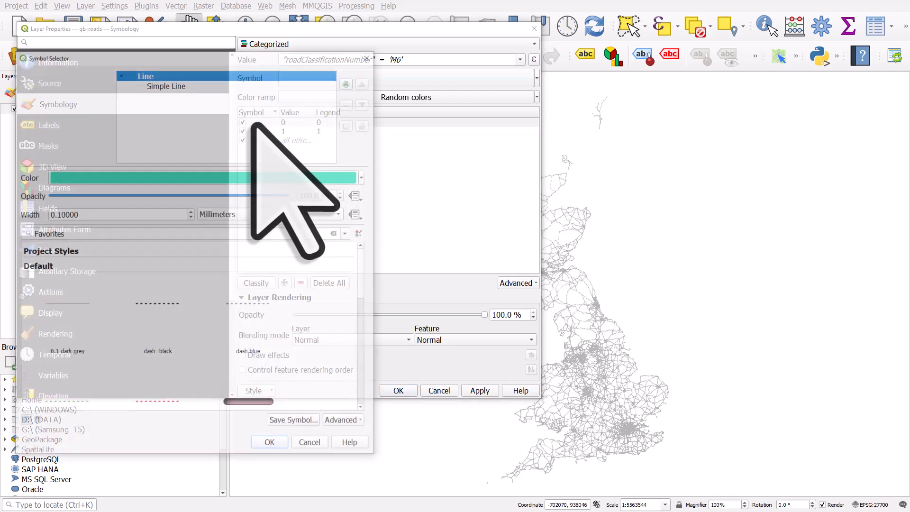
{"action": "left_click", "coordinate": [361, 177]}
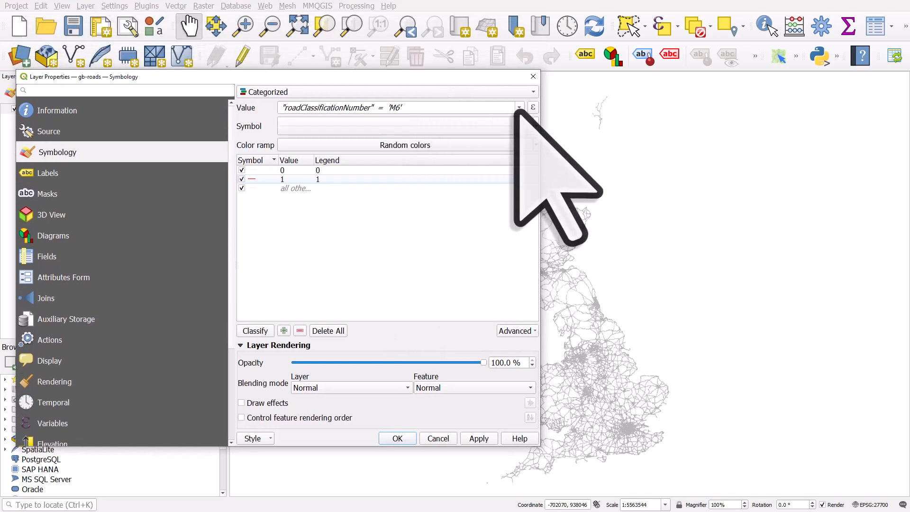
Keep the M6 expression, apply, move category 1 to the top, and apply again.
{"action": "left_click", "coordinate": [519, 107]}
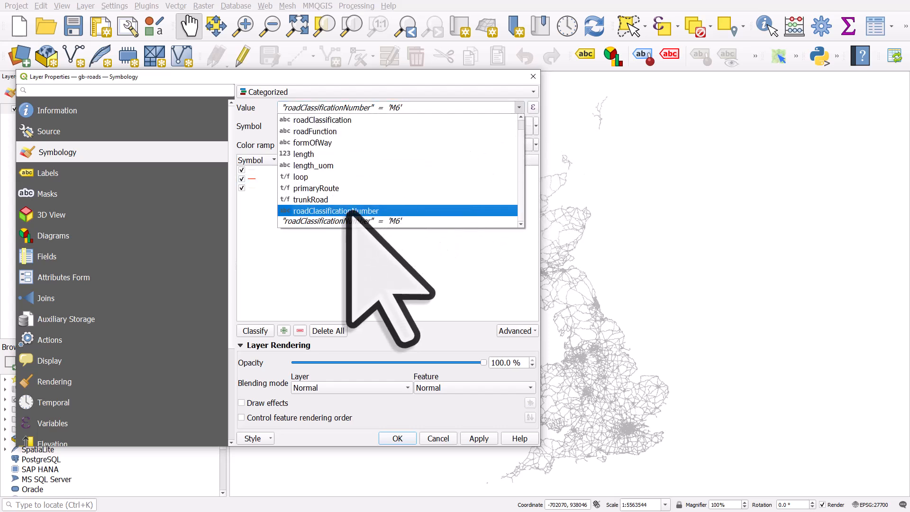
{"action": "left_click", "coordinate": [336, 211]}
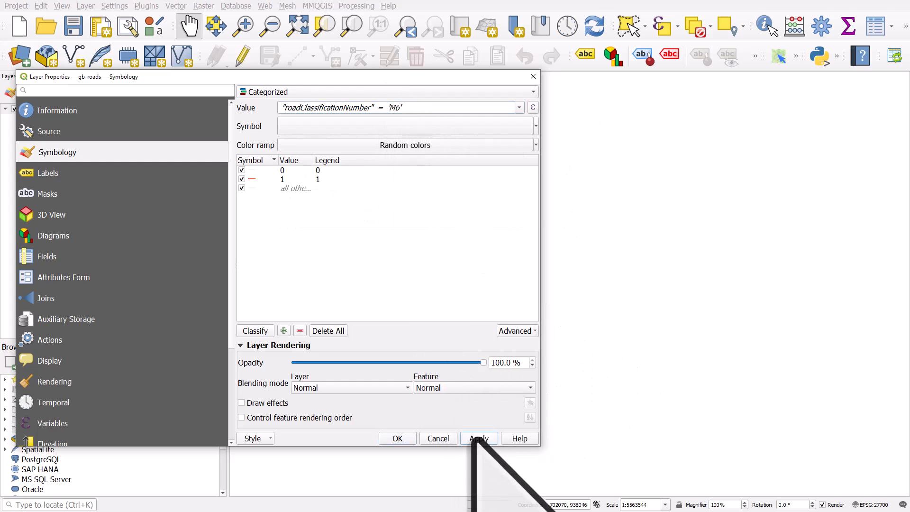
{"action": "left_click", "coordinate": [478, 438]}
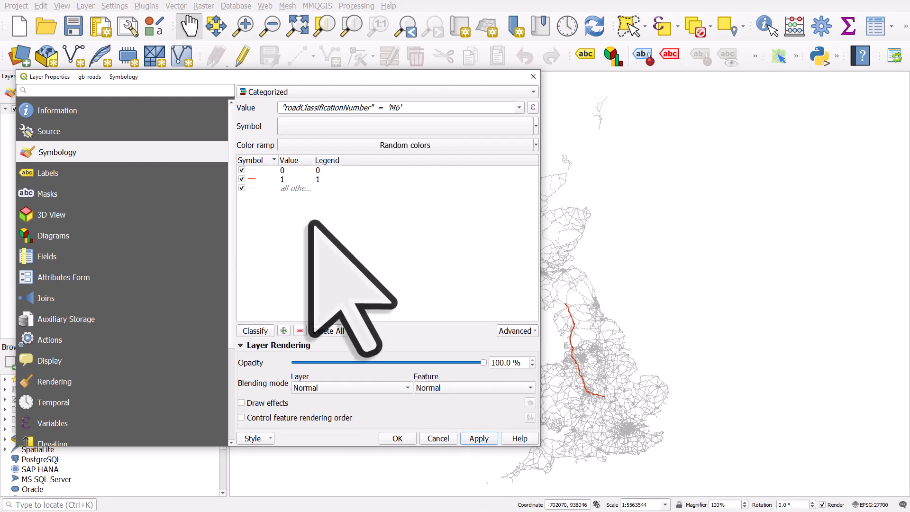
{"action": "left_click", "coordinate": [288, 179]}
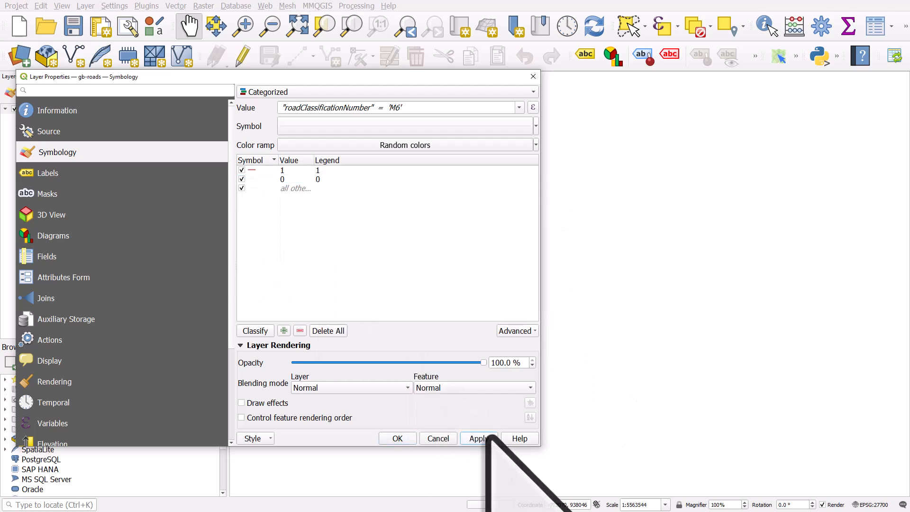
{"action": "left_click", "coordinate": [479, 438]}
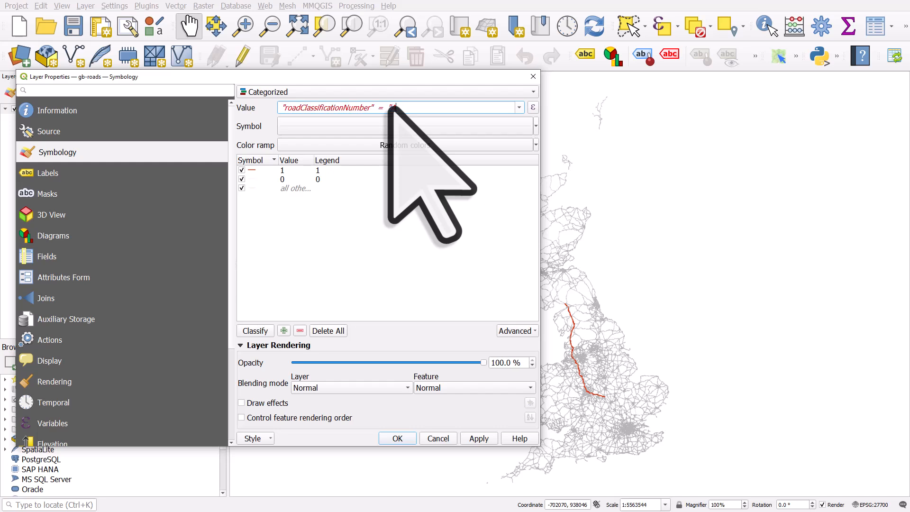
Change the expression value from 'M6' to 'A9' and apply it.
{"action": "type", "text": "A9'"}
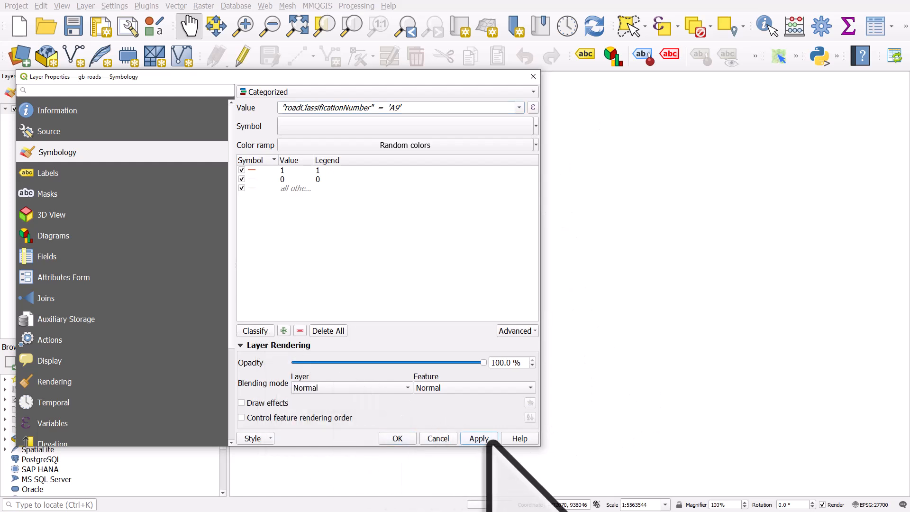
{"action": "left_click", "coordinate": [478, 438]}
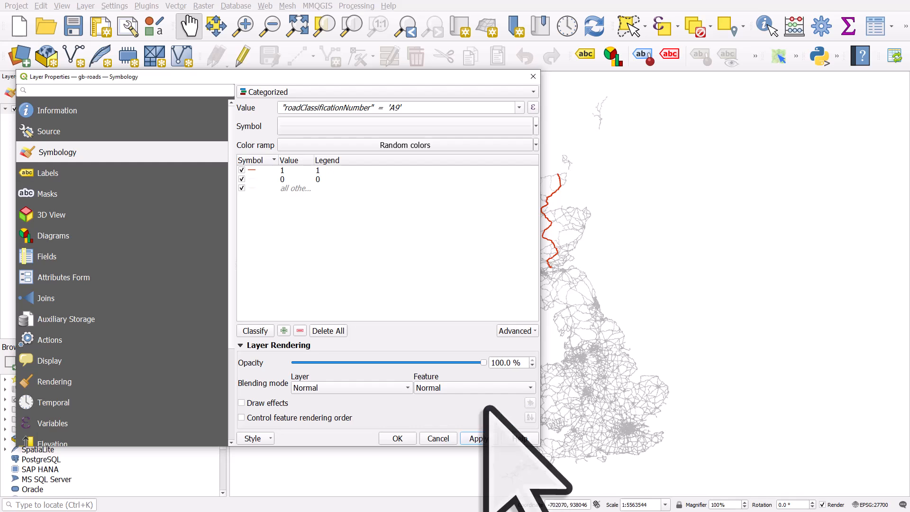